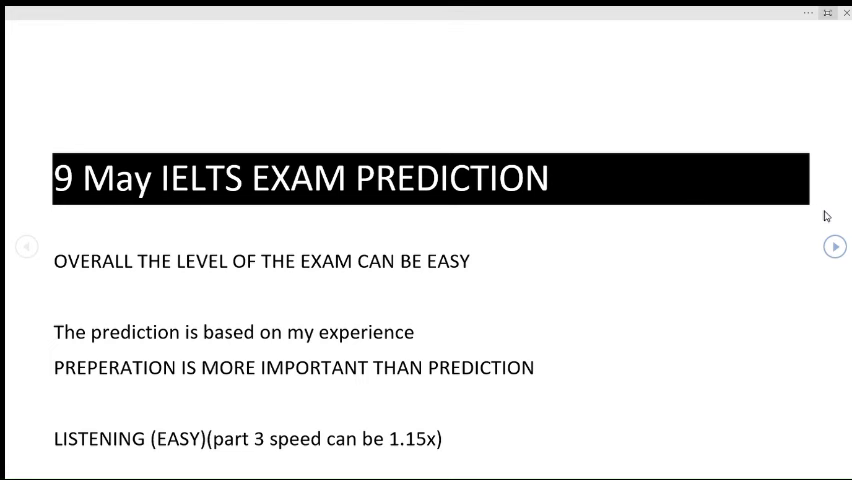
- Advance from the title page to the Reading passages 1 and 2 notes
click(834, 246)
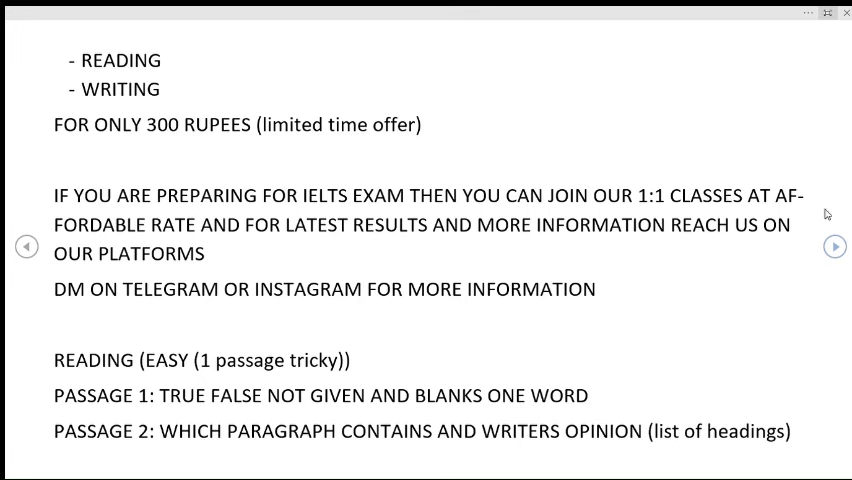
- Page past the writing task notes to the closing 'thanks for watching' page
click(834, 246)
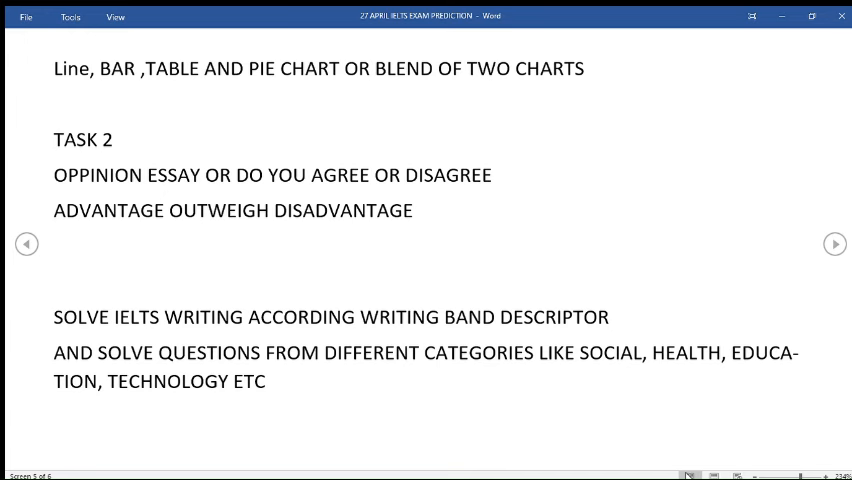
click(836, 244)
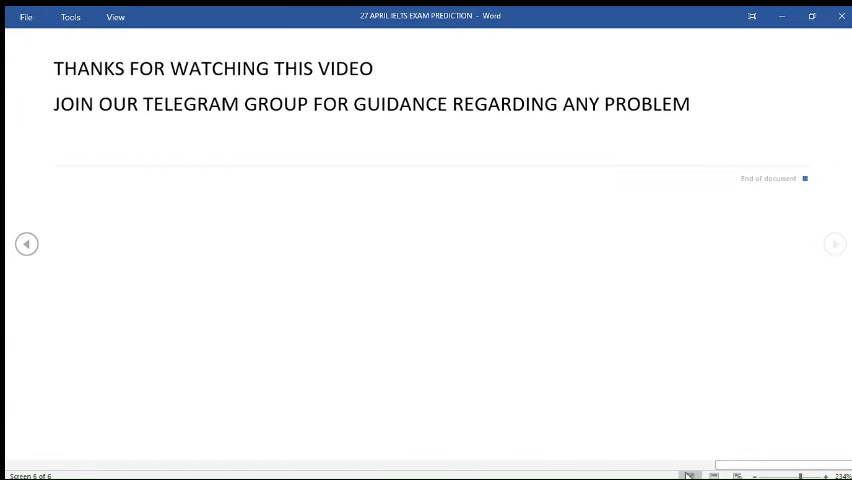